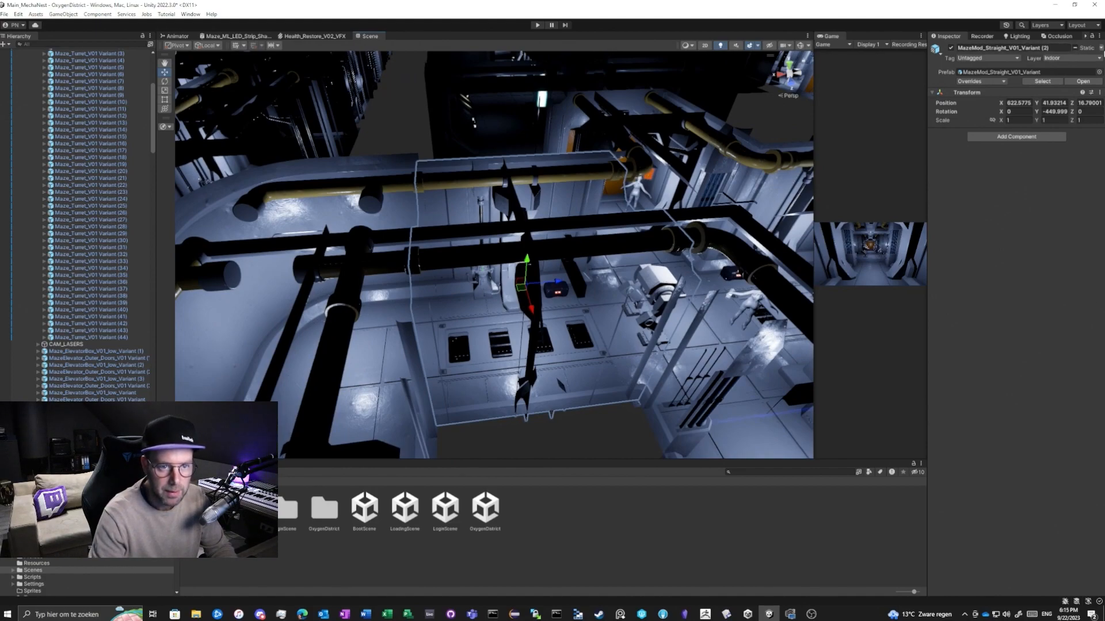
- Enable Occluder Static and Occludee Static on MazeMod_Straight_V01_Variant (2)
click(1096, 47)
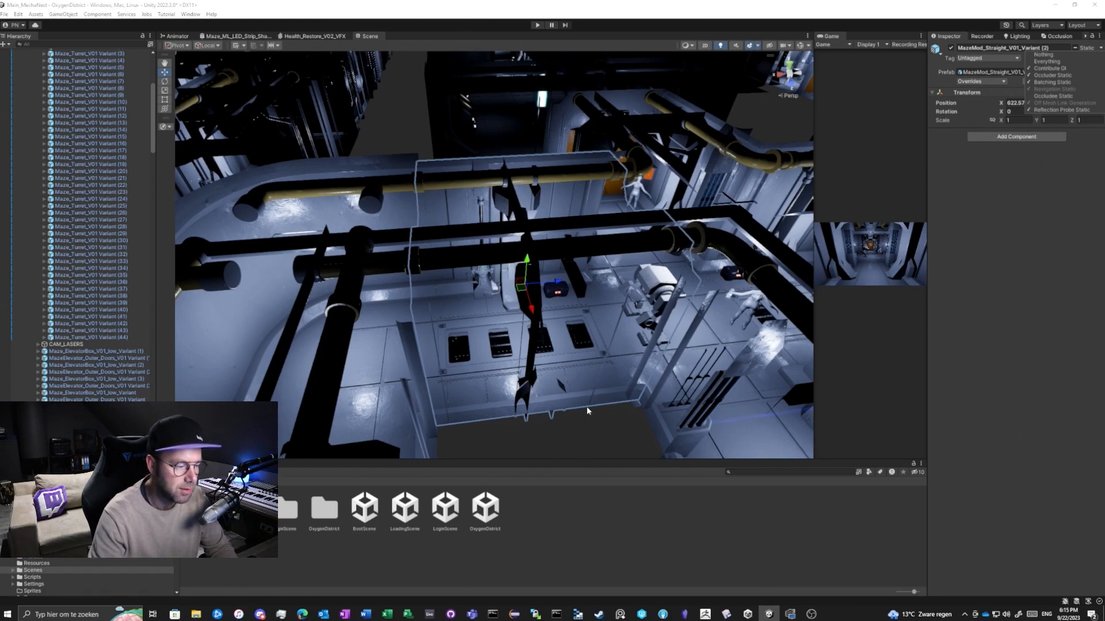
mouse_move(566, 364)
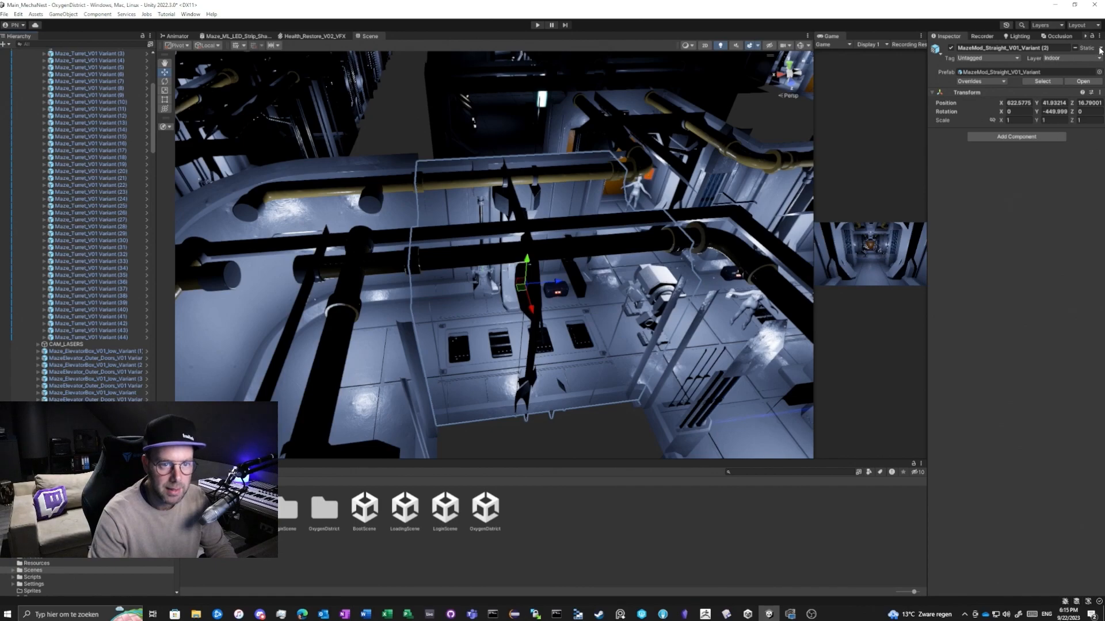
click(1093, 48)
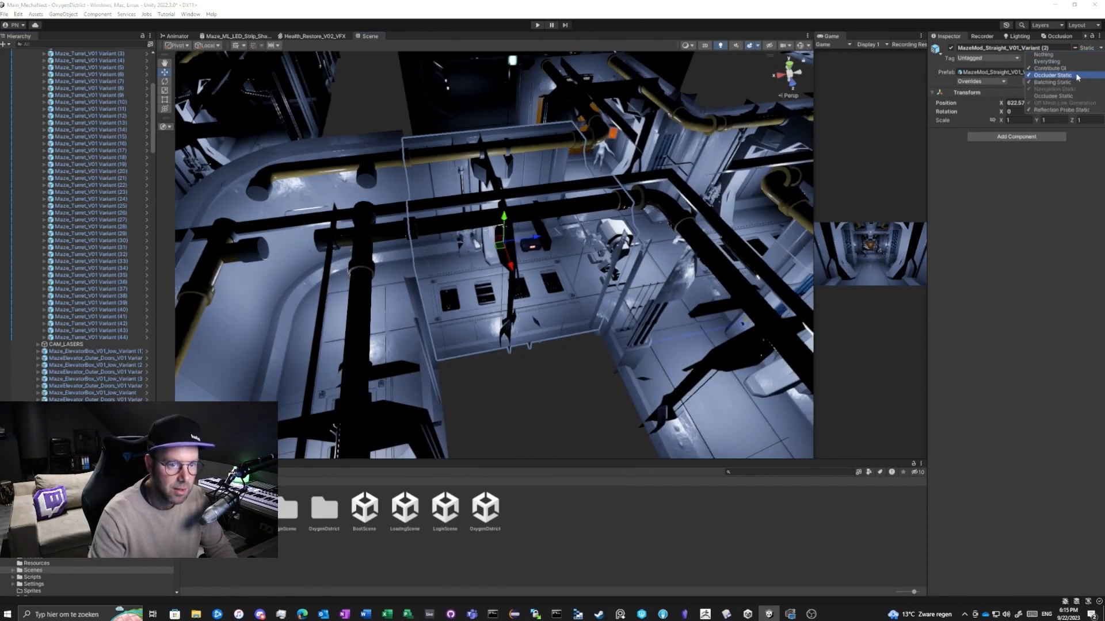
mouse_move(1053, 96)
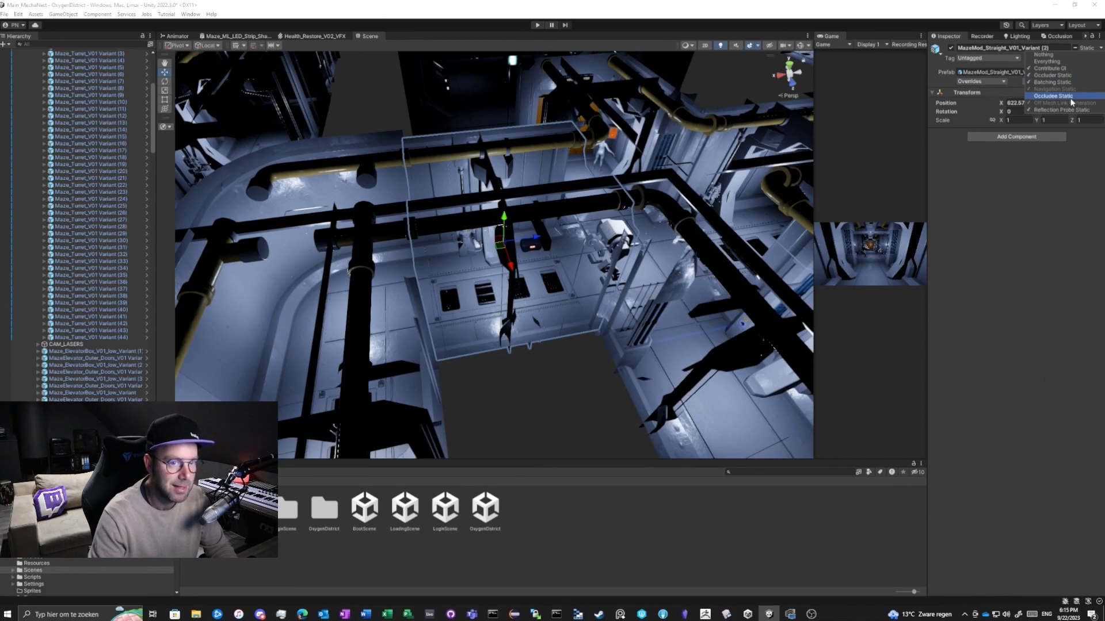
mouse_move(1047, 62)
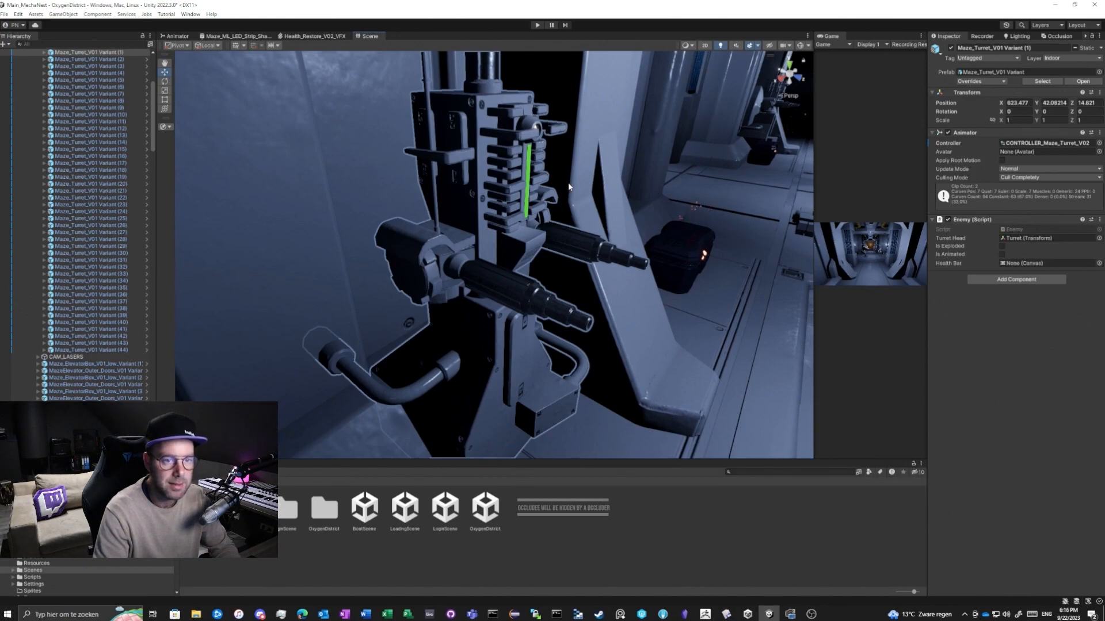
- Toggle Occluder/Occludee Static flags on Maze_Turret_V01 Variant (1)
click(1095, 48)
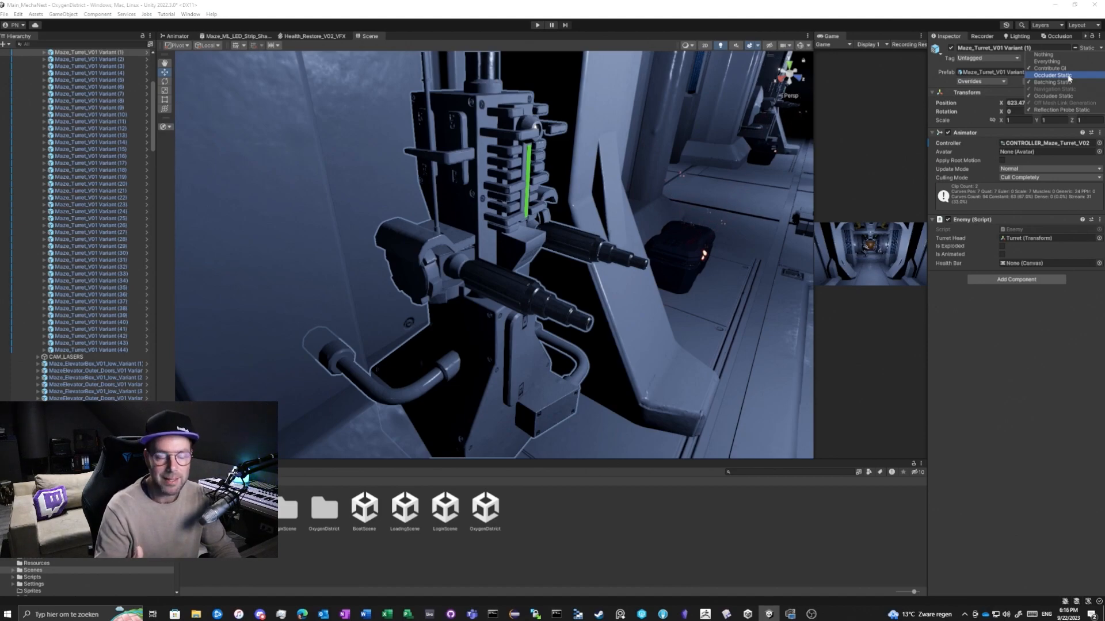
mouse_move(1049, 82)
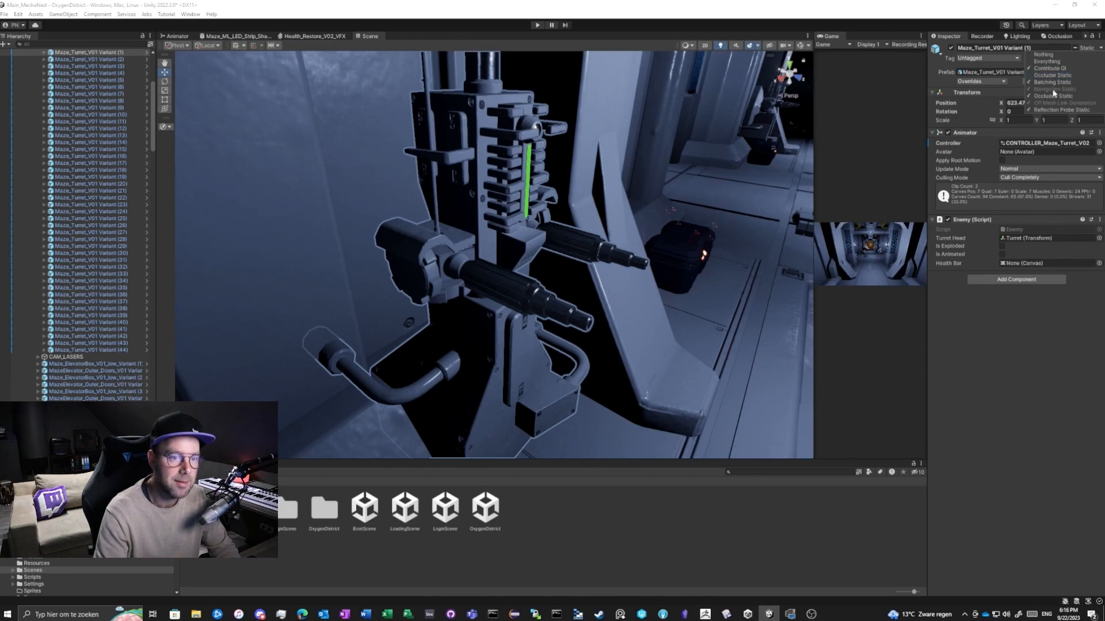
mouse_move(1054, 95)
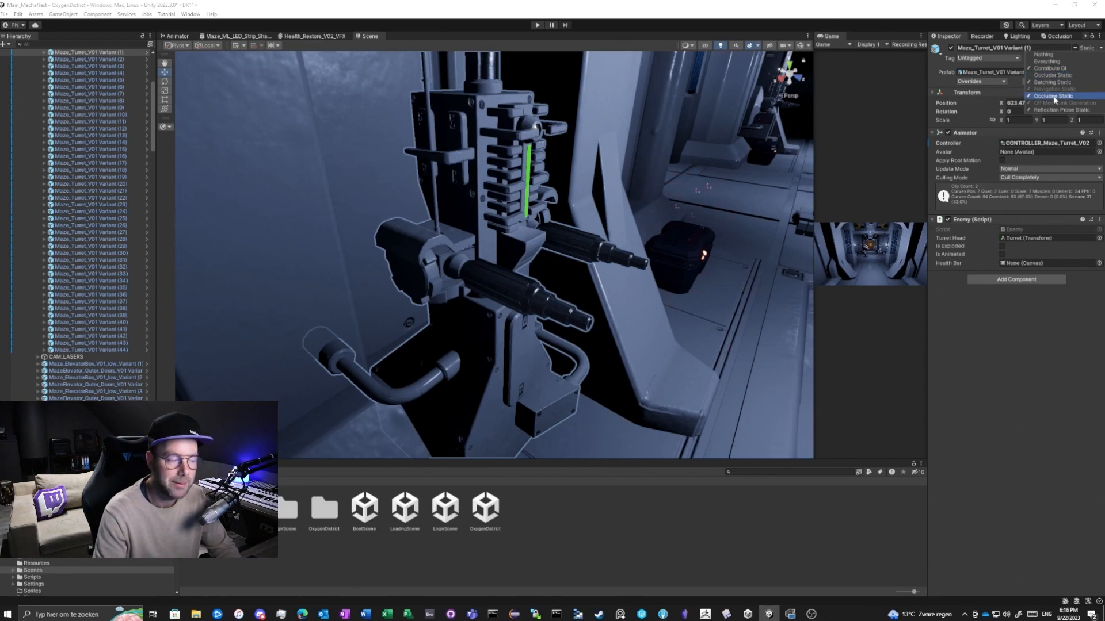
mouse_move(1050, 69)
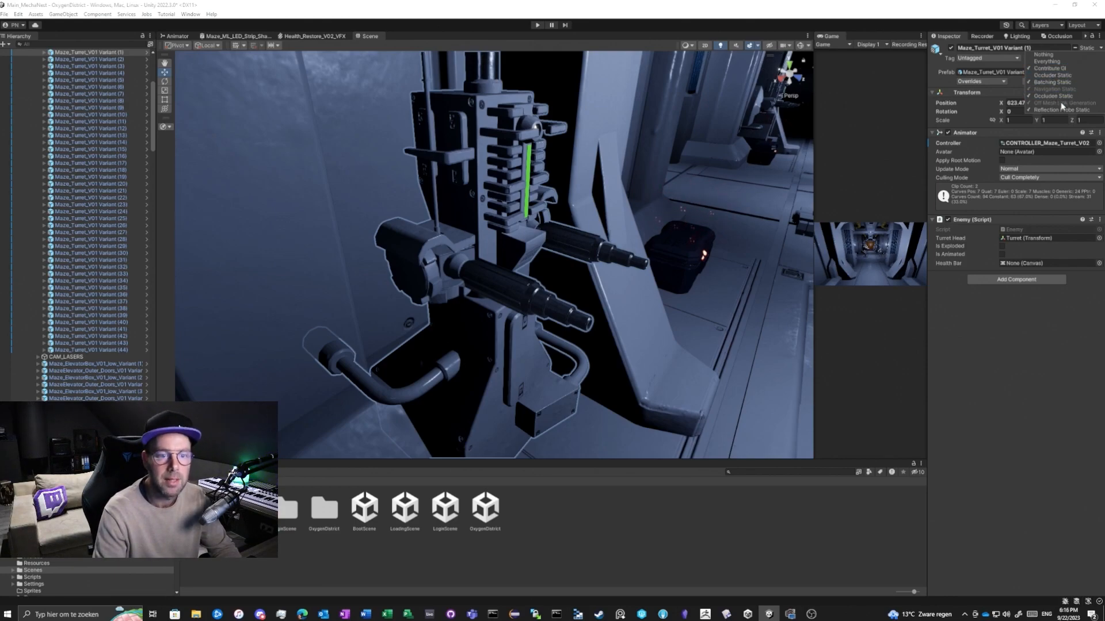
mouse_move(1061, 110)
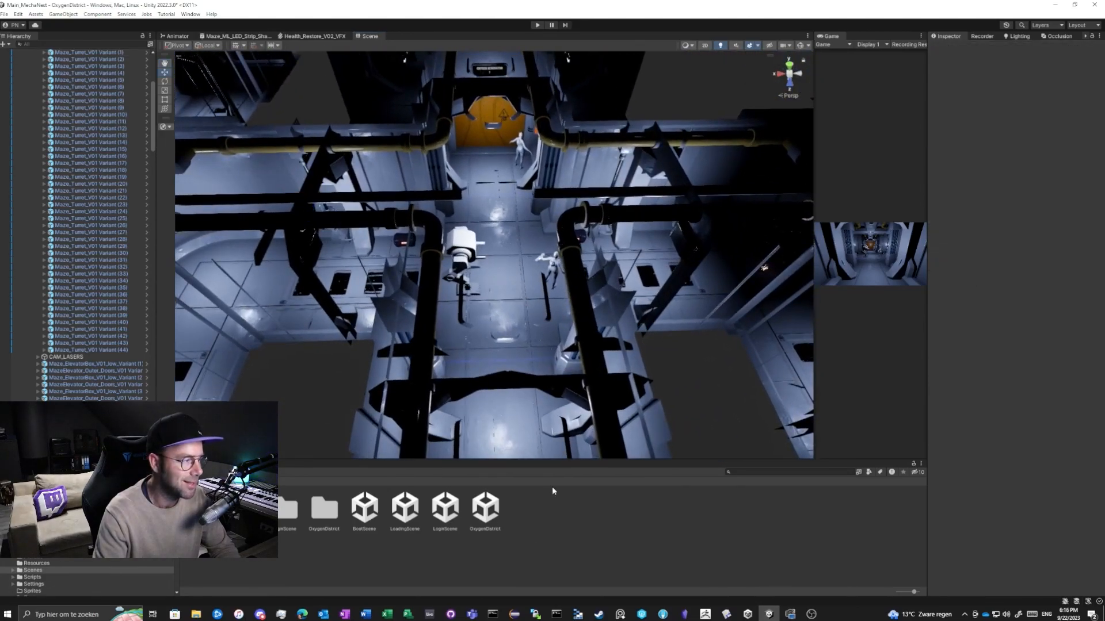
- Show the Occlusion Culling window via Window > Rendering
click(189, 14)
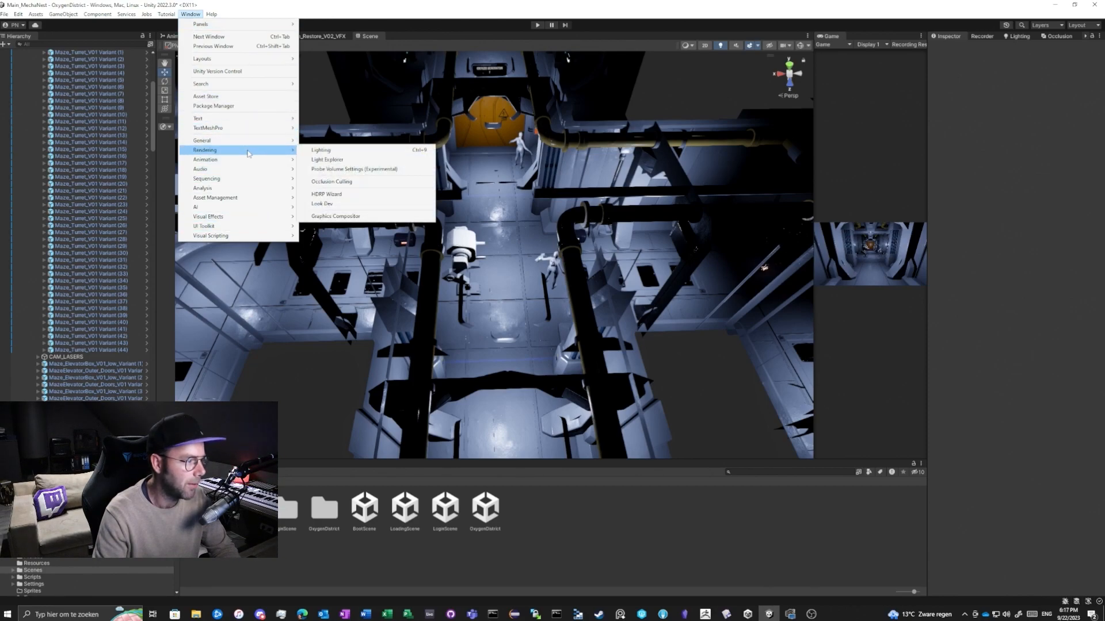
mouse_move(331, 182)
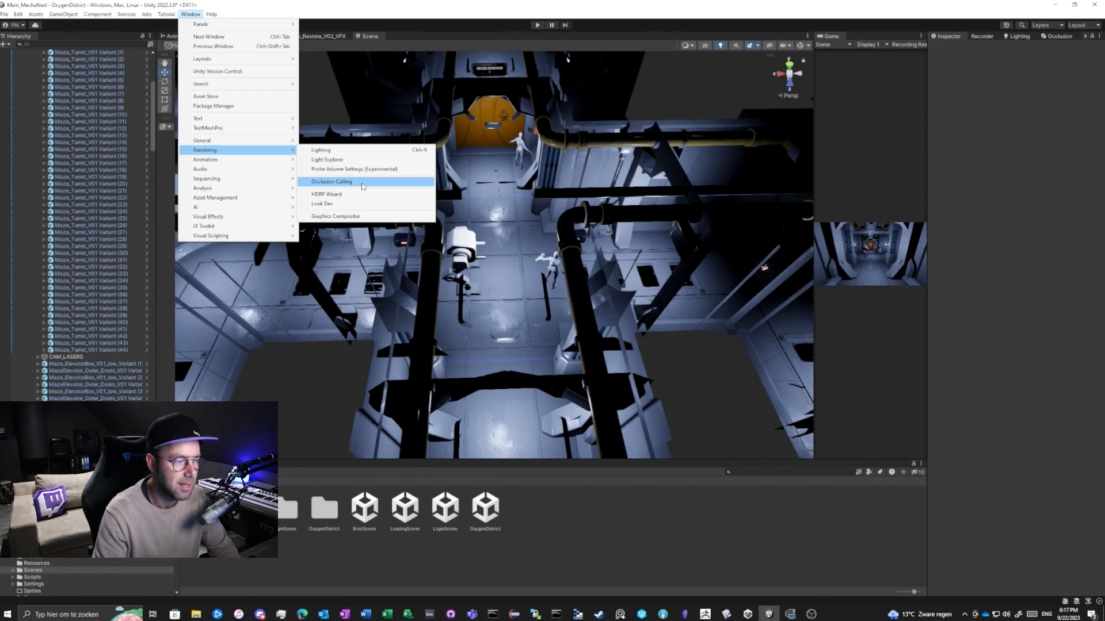
click(330, 181)
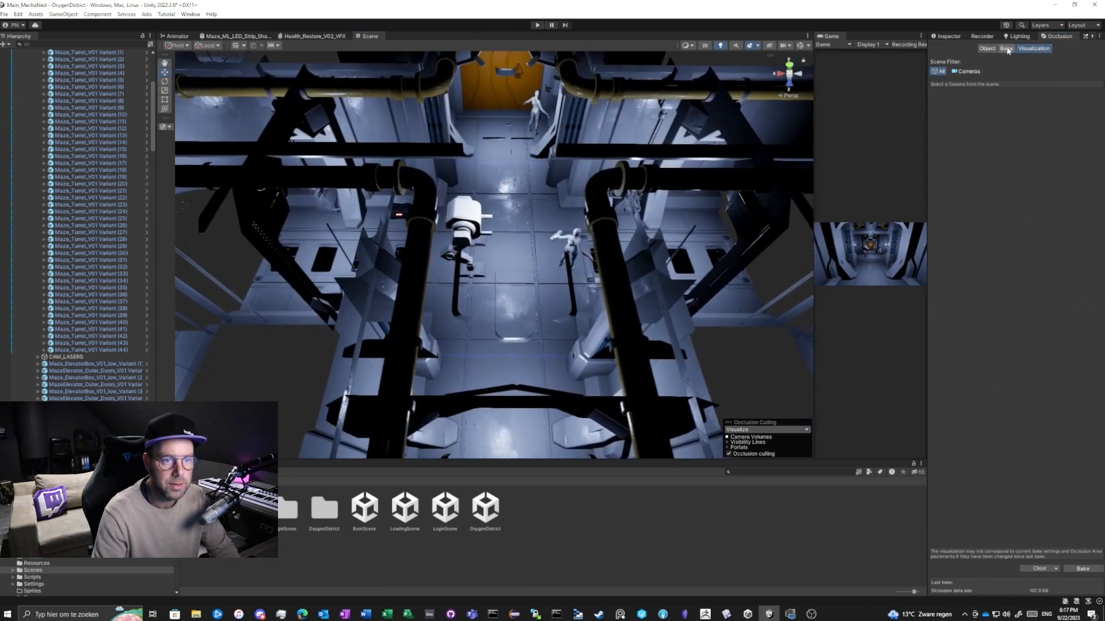
- Check smallest occluder, smallest hole and backface threshold on the Bake tab
click(1005, 48)
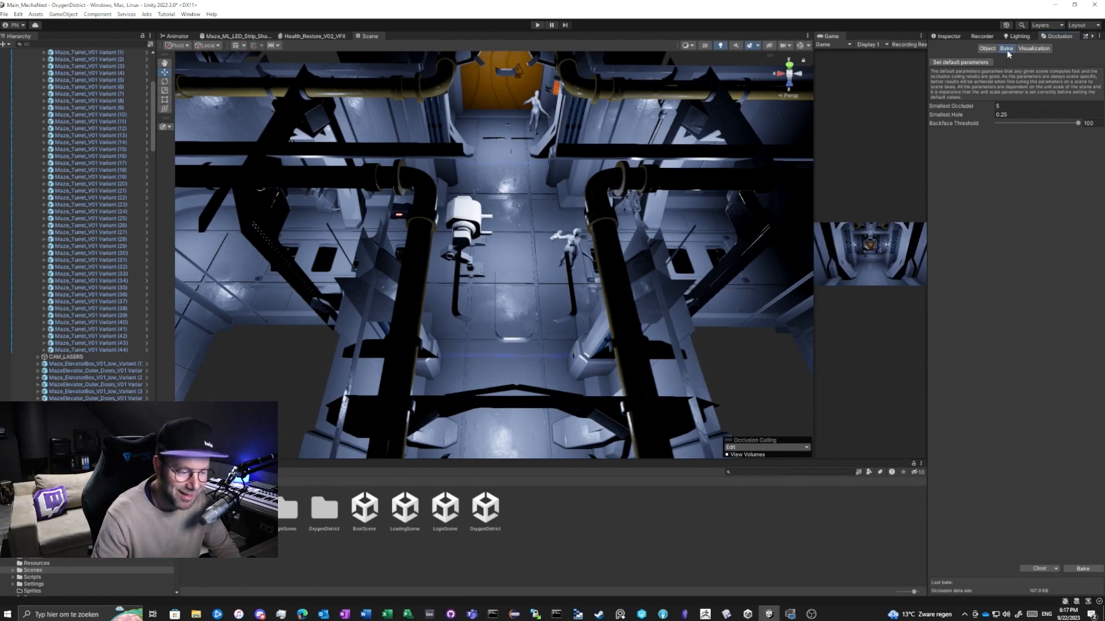
mouse_move(1033, 551)
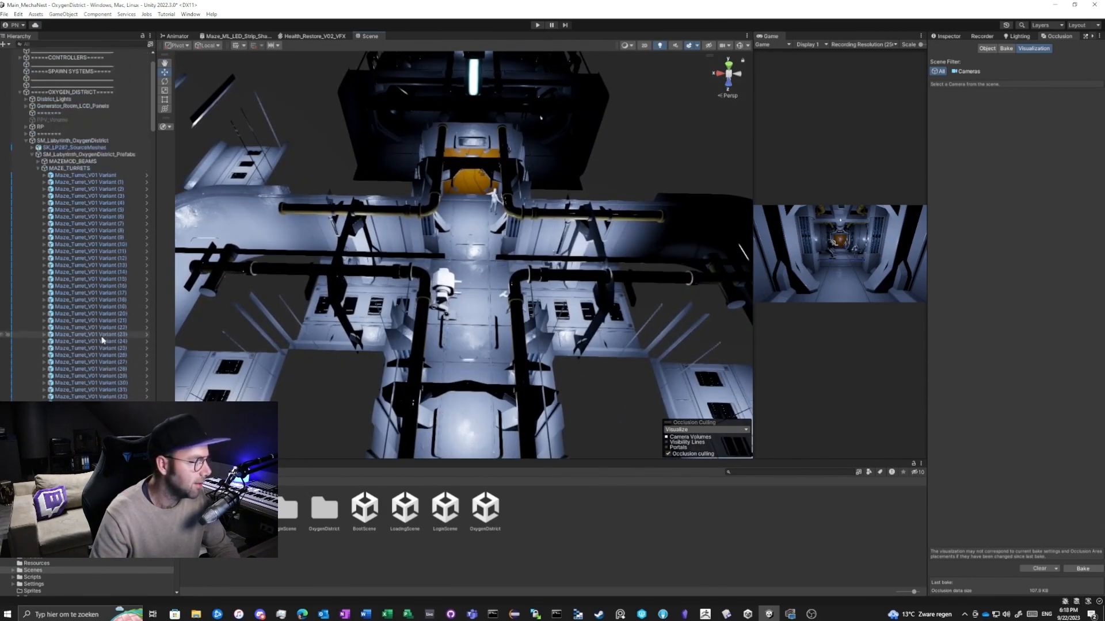
- Select the Player object near the top of the Hierarchy
scroll(up, 3)
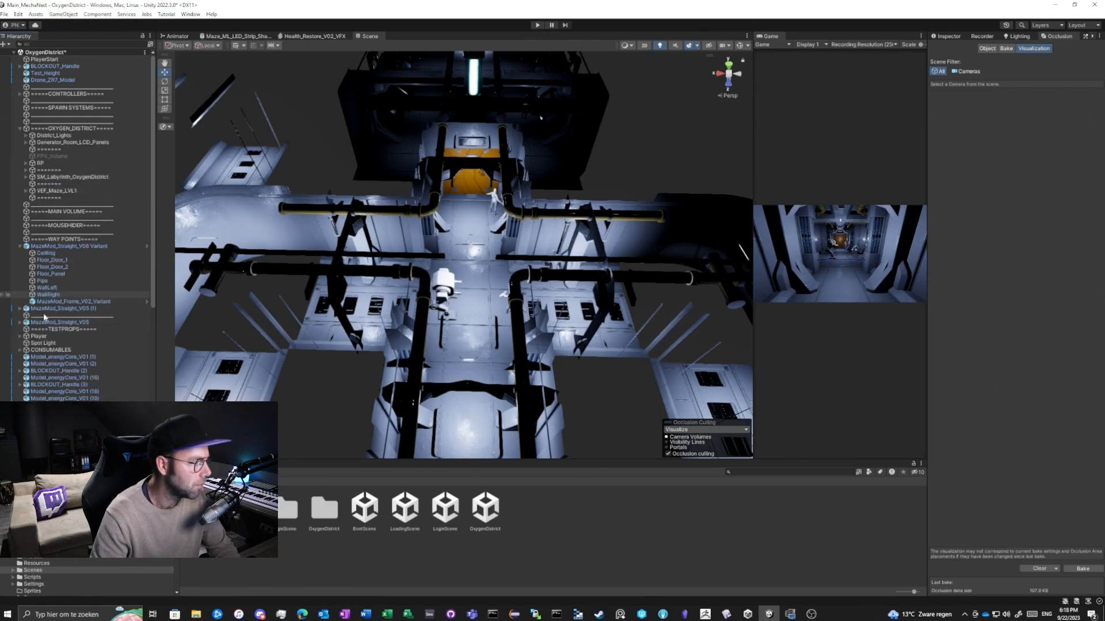
click(40, 336)
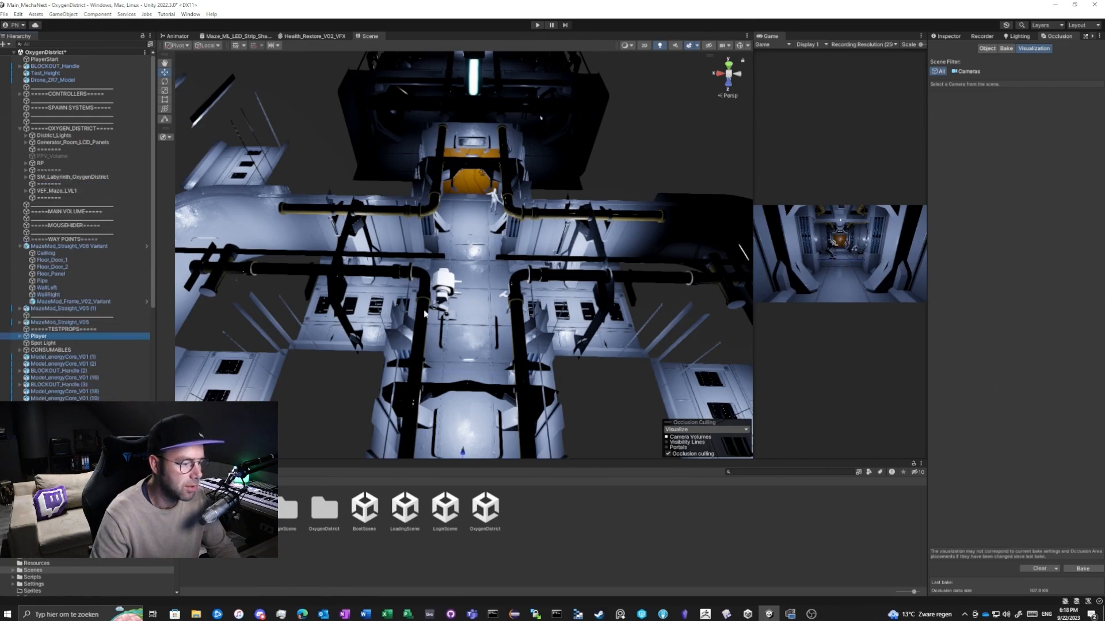